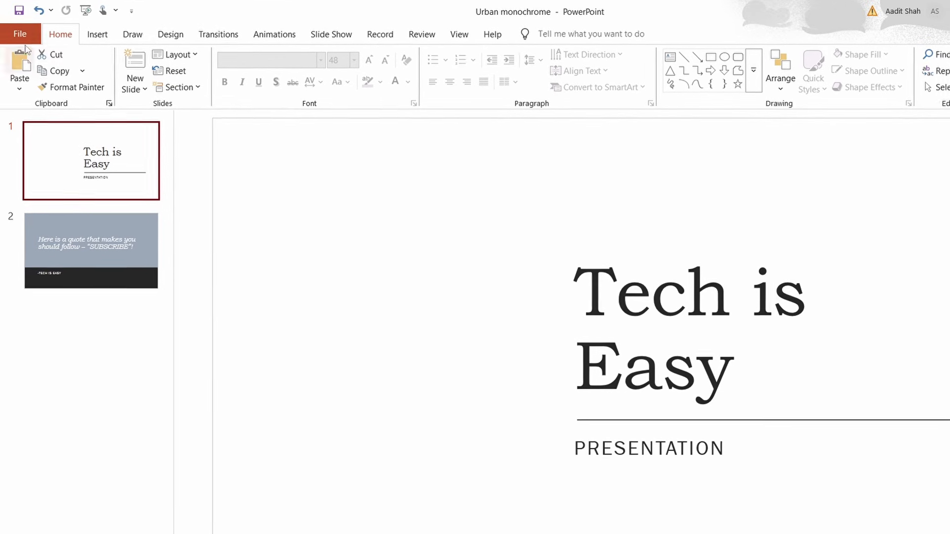
Open File > Export to show the Create PDF/XPS Document option
click(19, 34)
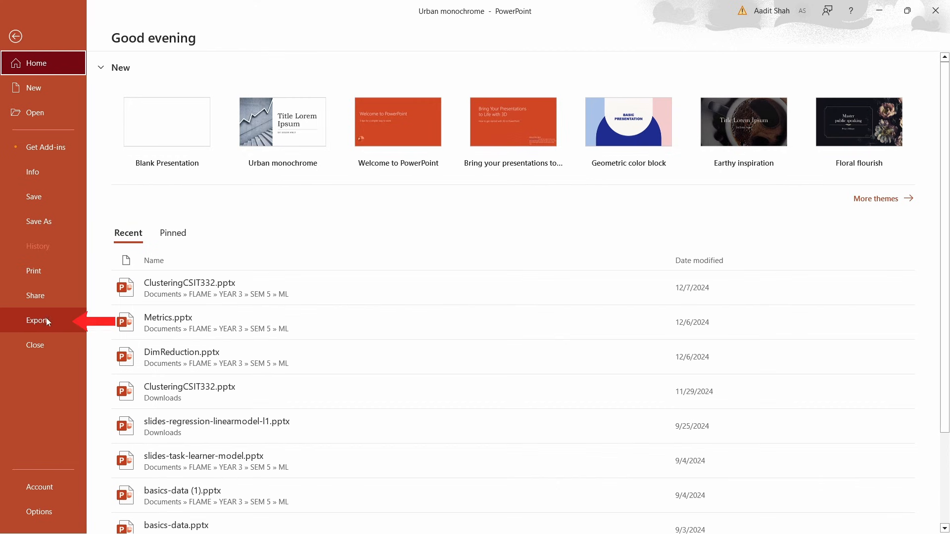
click(36, 320)
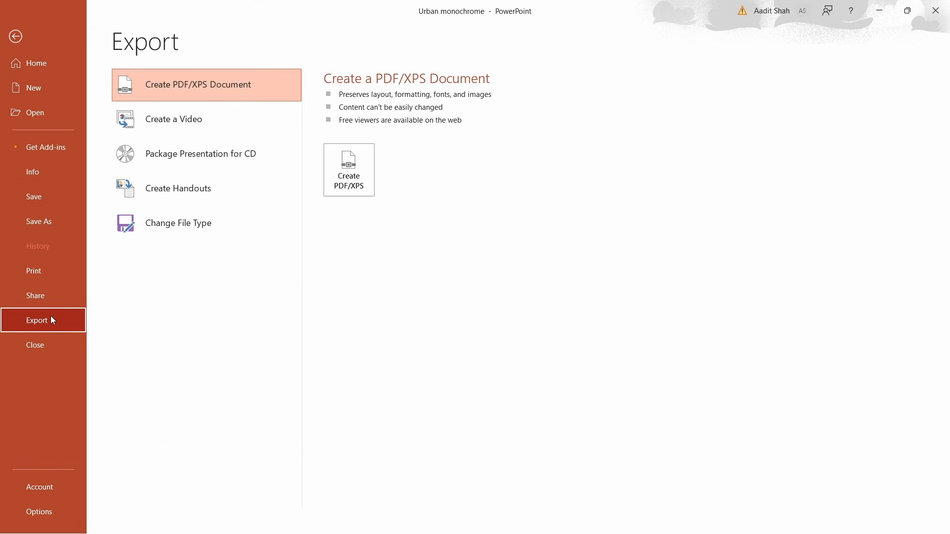
mouse_move(172, 300)
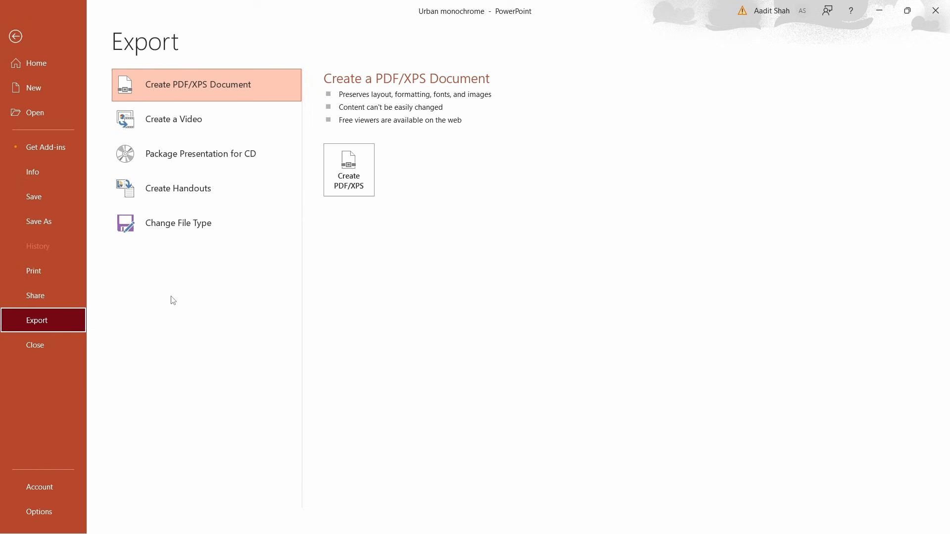
mouse_move(198, 86)
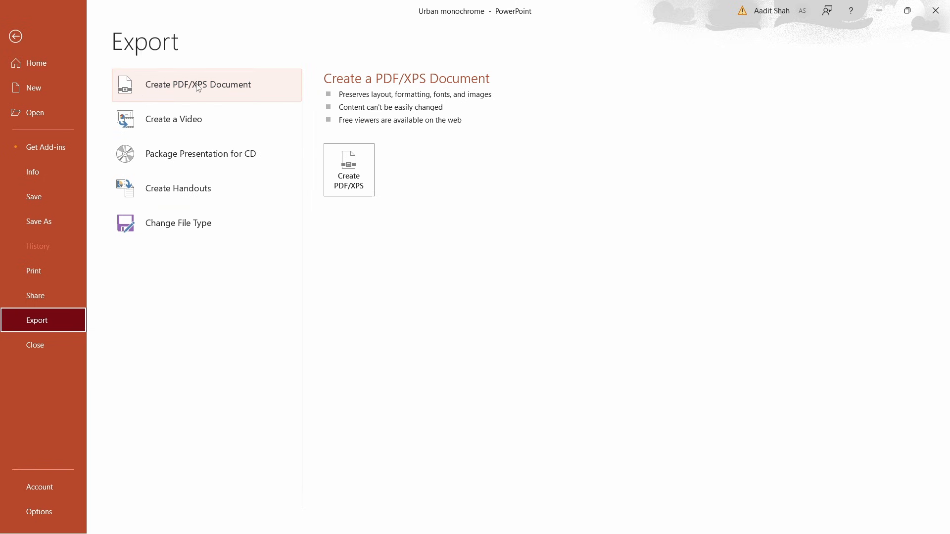
mouse_move(348, 170)
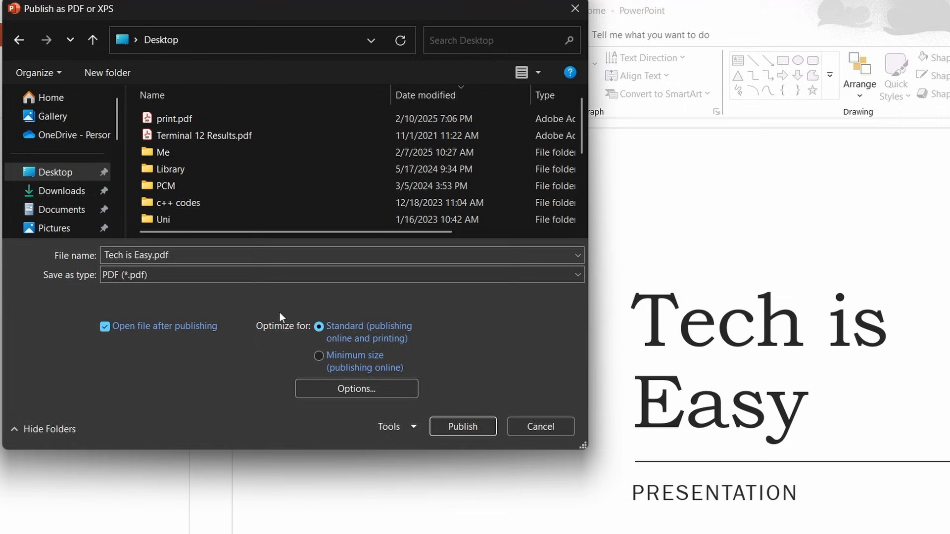
mouse_move(340, 362)
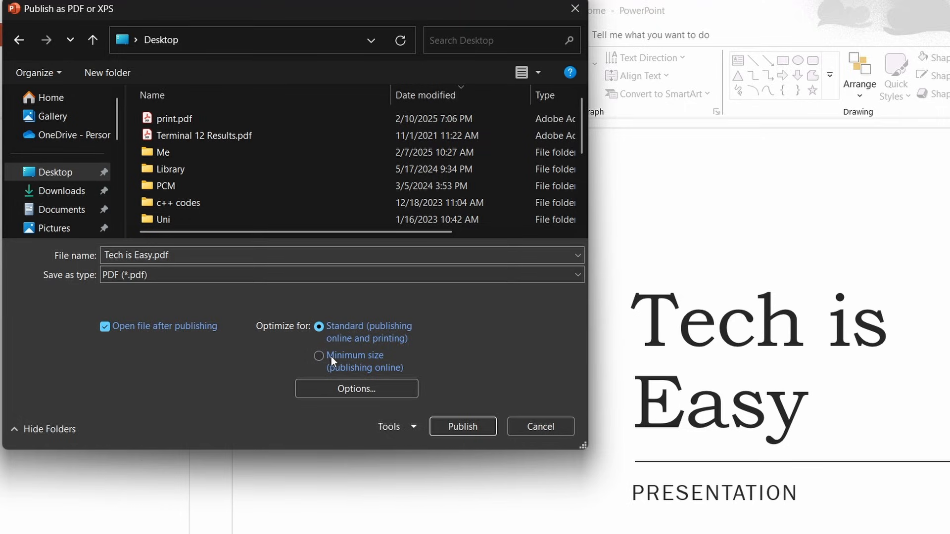
mouse_move(374, 334)
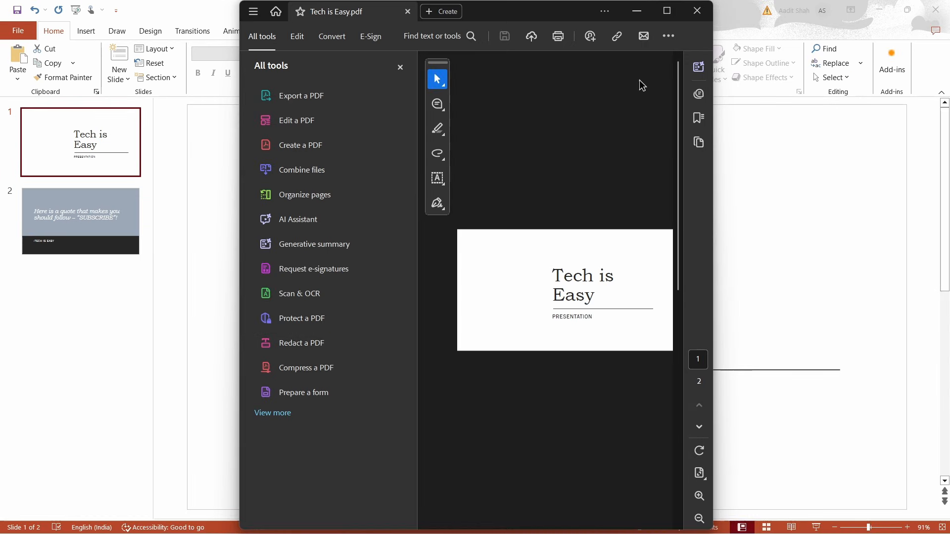
Hide Acrobat's tools pane, maximize the window, and scroll through both PDF pages
click(399, 67)
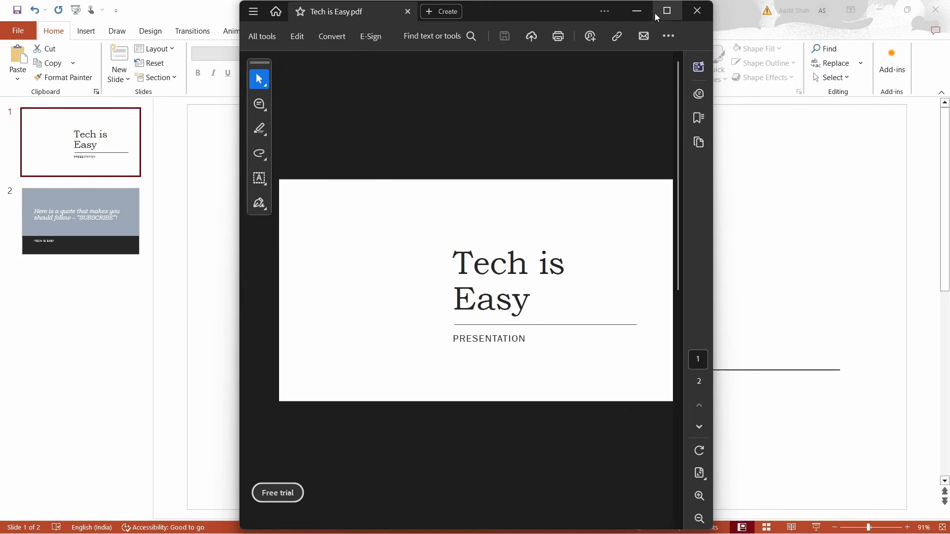
click(665, 11)
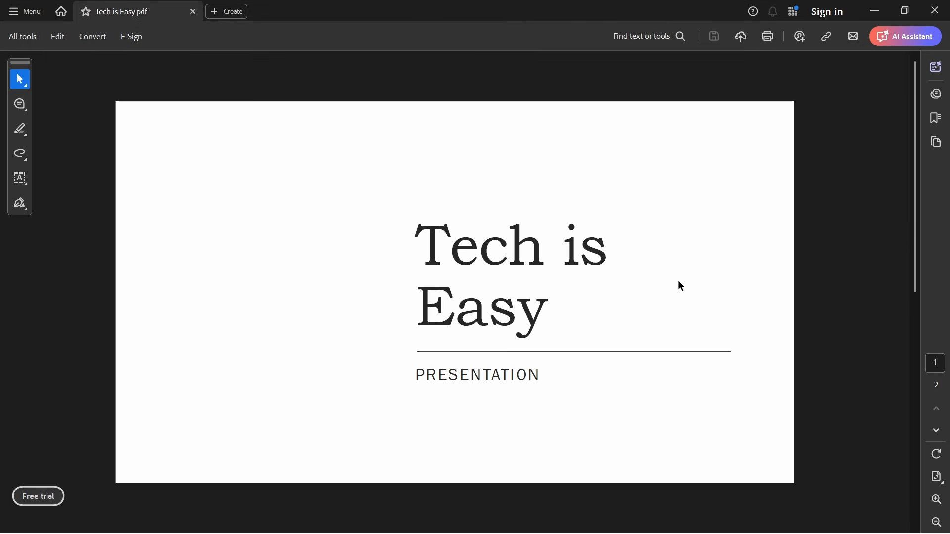
scroll(down, 3)
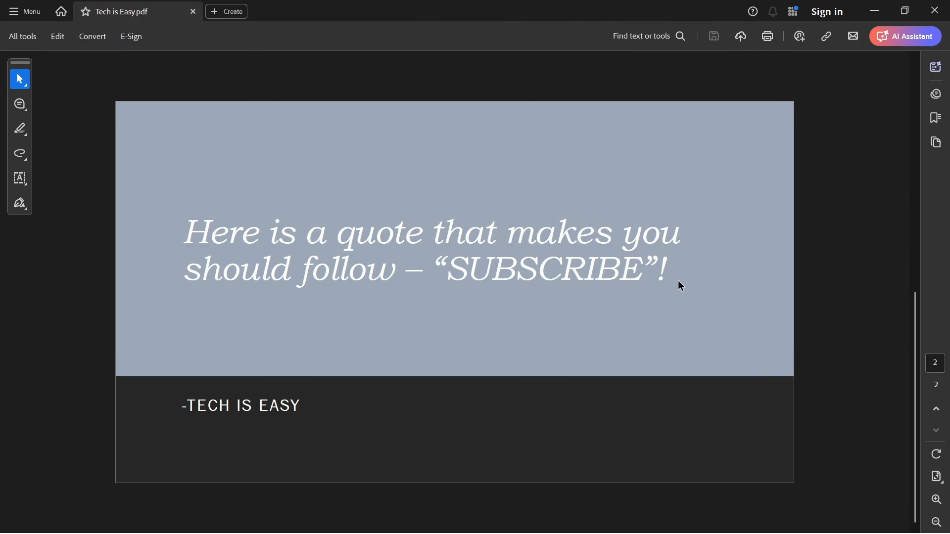
scroll(up, 3)
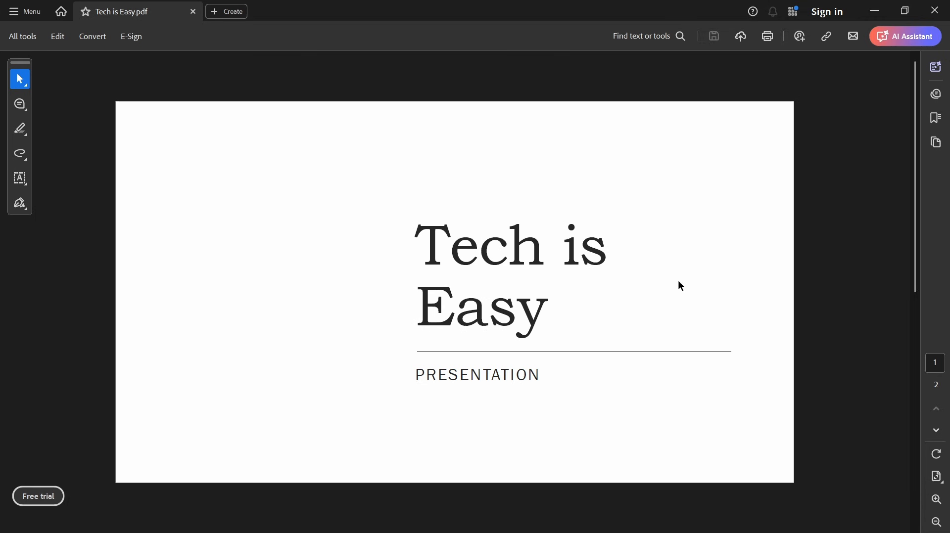
mouse_move(820, 313)
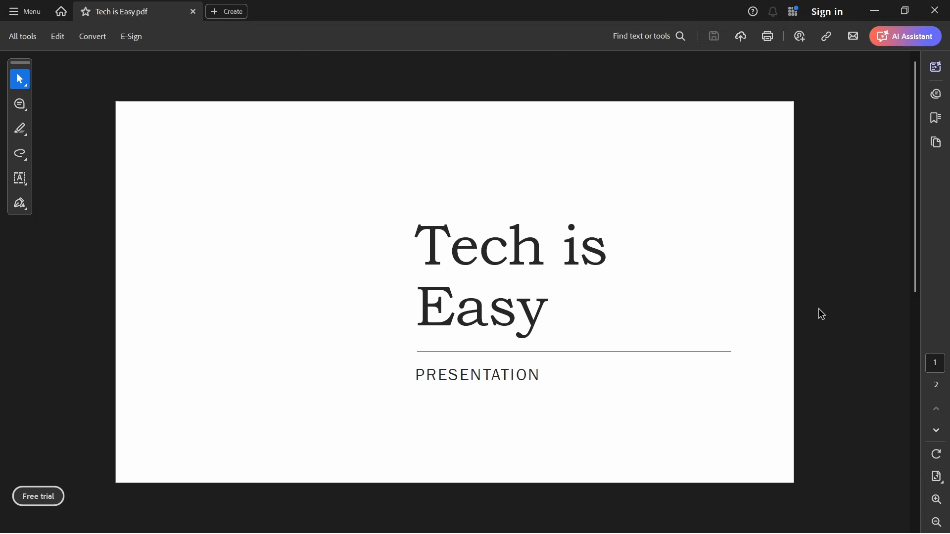
mouse_move(144, 387)
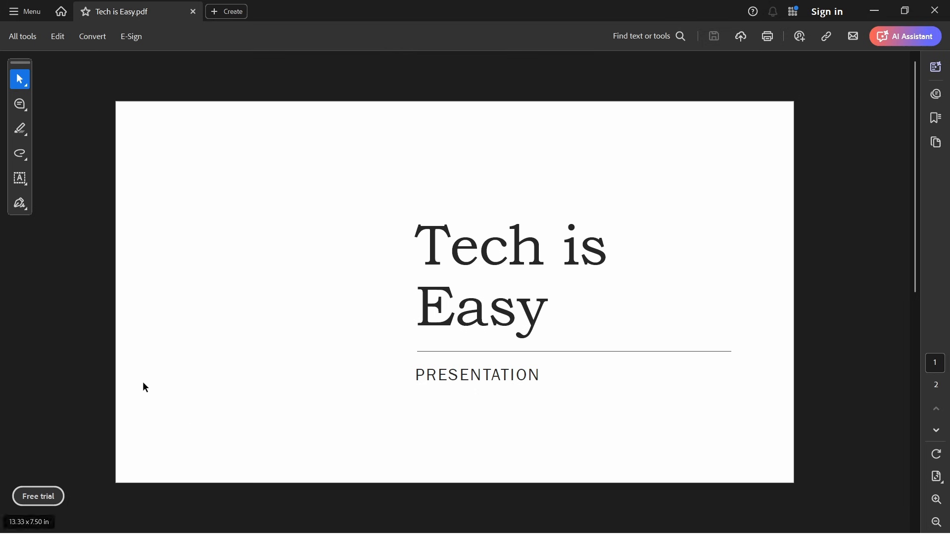
mouse_move(203, 446)
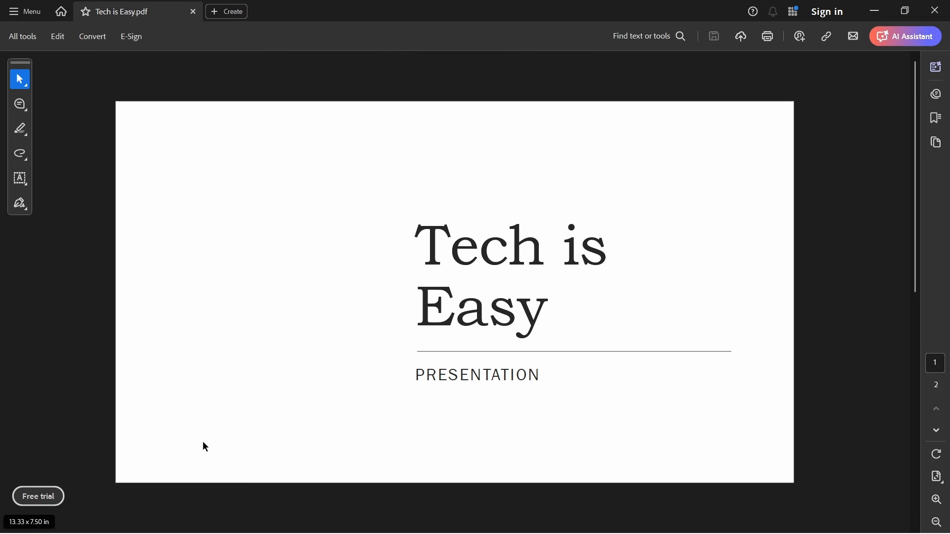